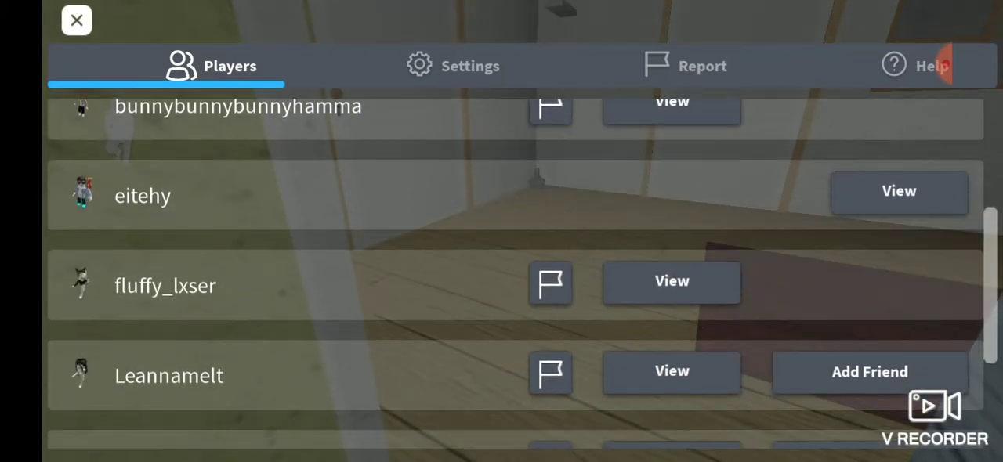
# Equip the picked-up door handle from the hotbar so the character holds it near the vent.
pyautogui.scroll(-3)
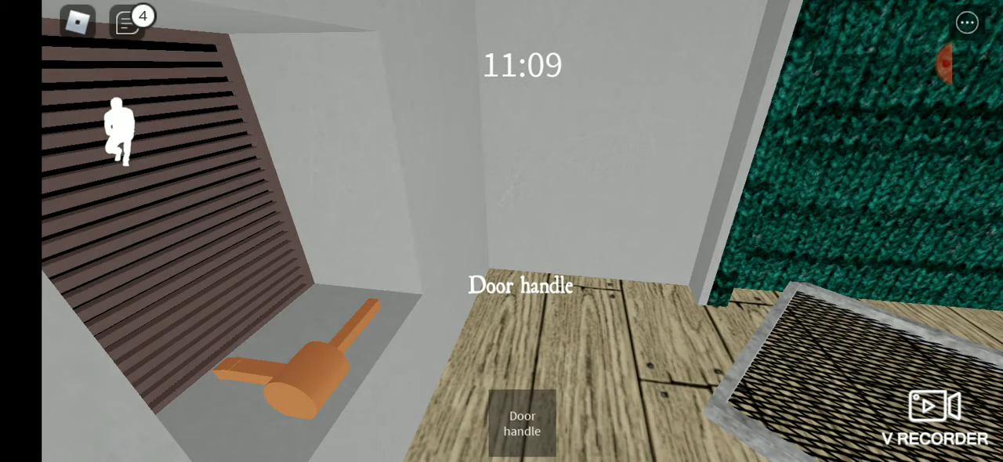
pyautogui.click(521, 423)
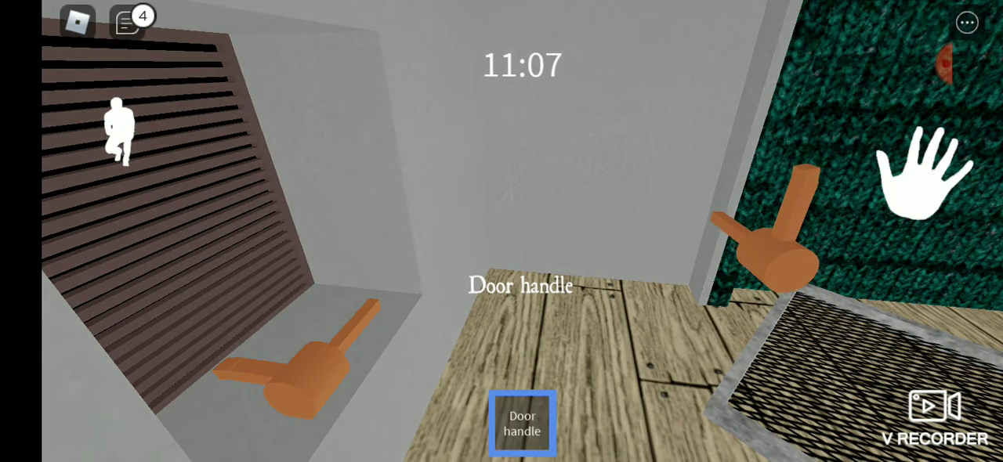